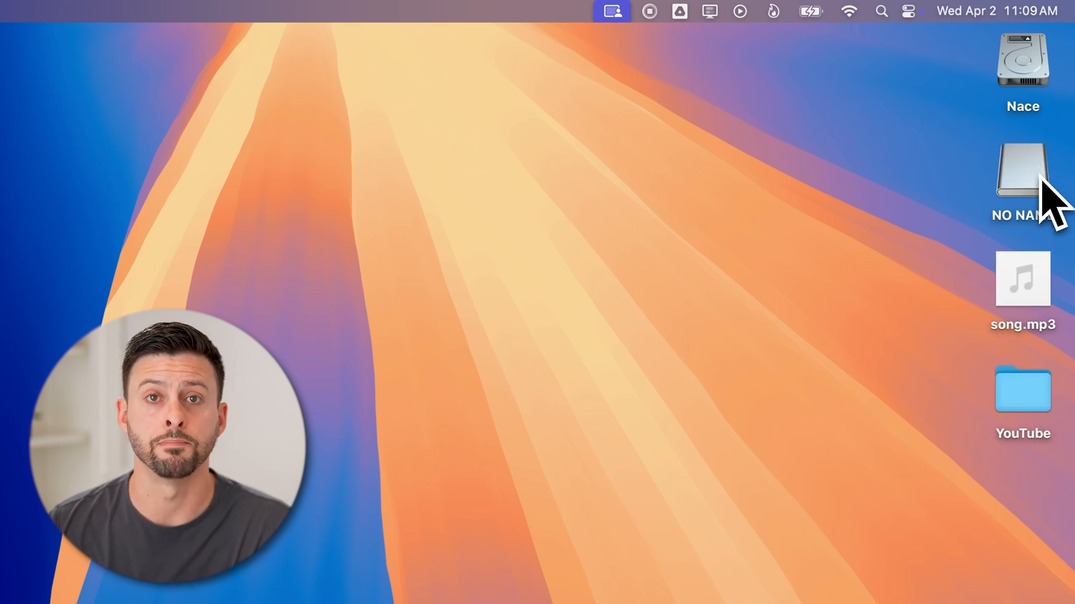
- Move song.mp3 from the NO NAME drive into the Trash, leaving the drive empty
double_click(1022, 177)
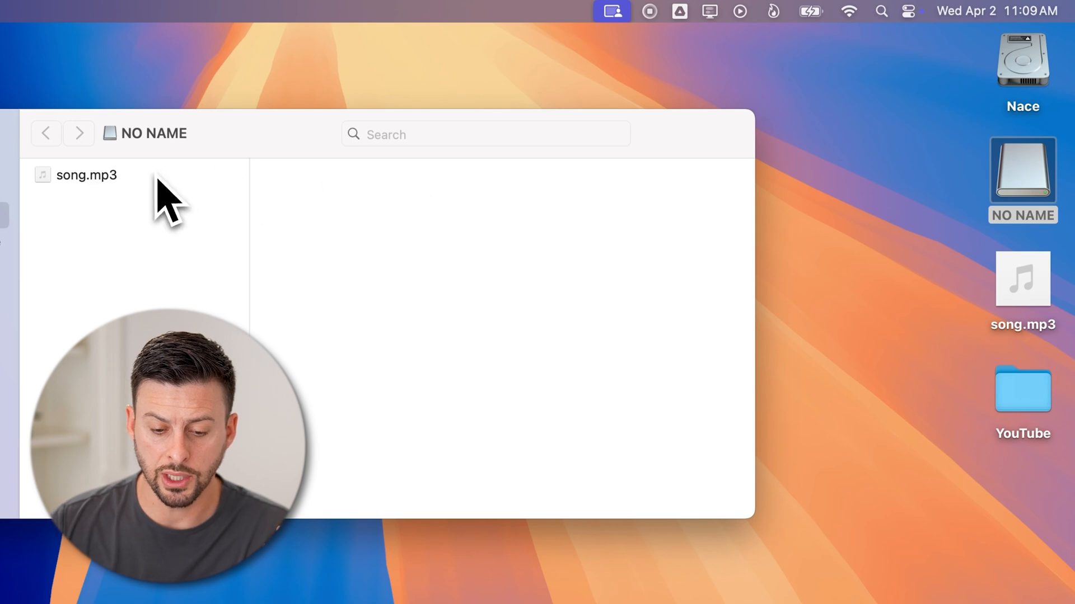
left_click(86, 174)
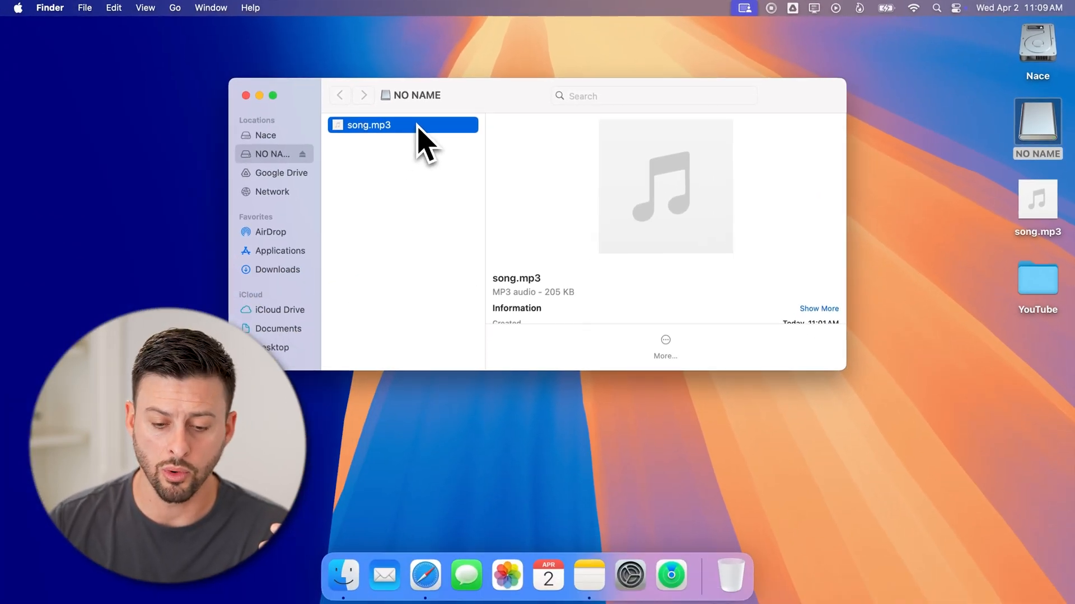
left_click_drag(403, 124, 730, 572)
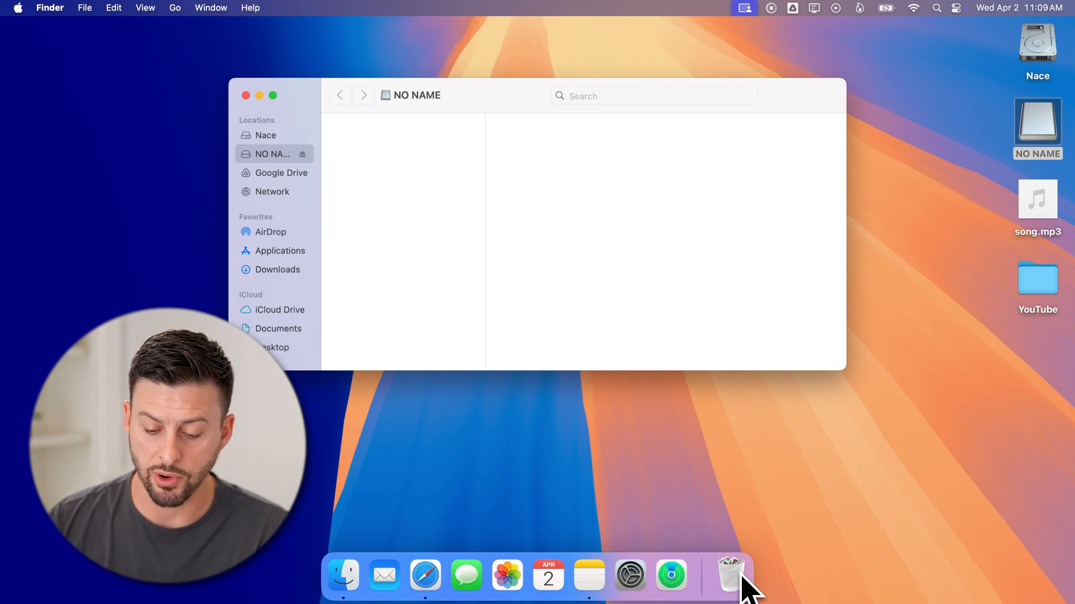
right_click(730, 574)
type("disk")
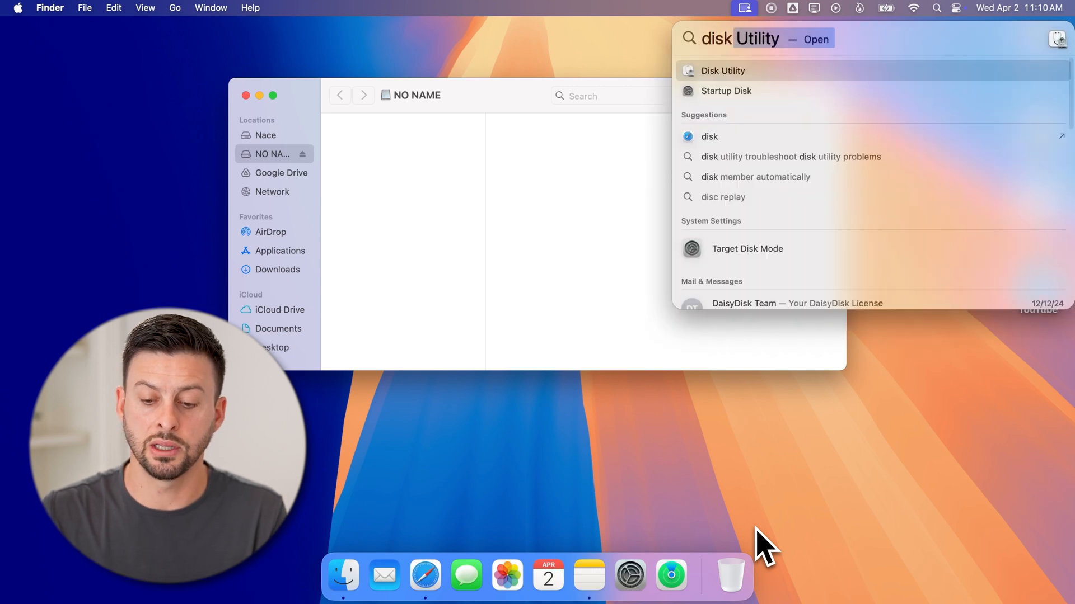
mouse_move(788, 155)
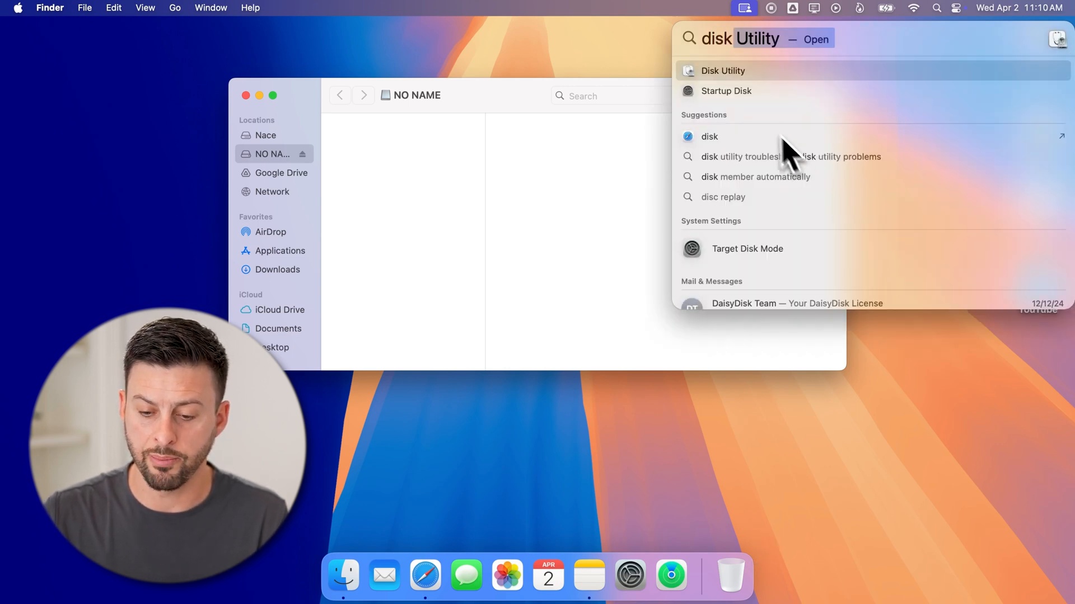
- Launch Disk Utility from the Spotlight search results
left_click(722, 70)
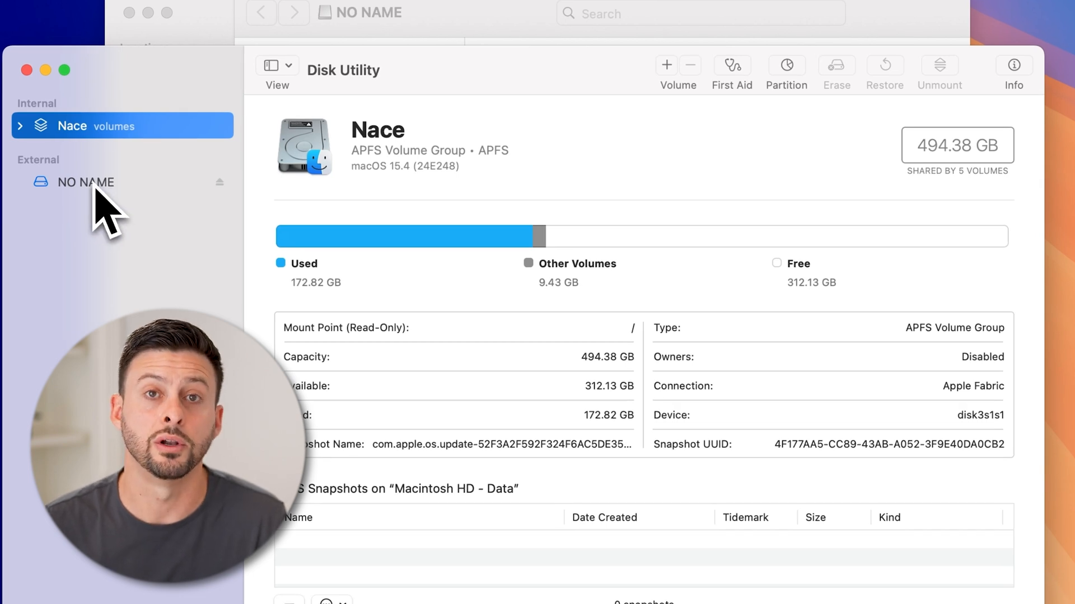
- Select the external NO NAME drive, a 4.02 GB USB volume in MS-DOS (FAT32)
left_click(86, 181)
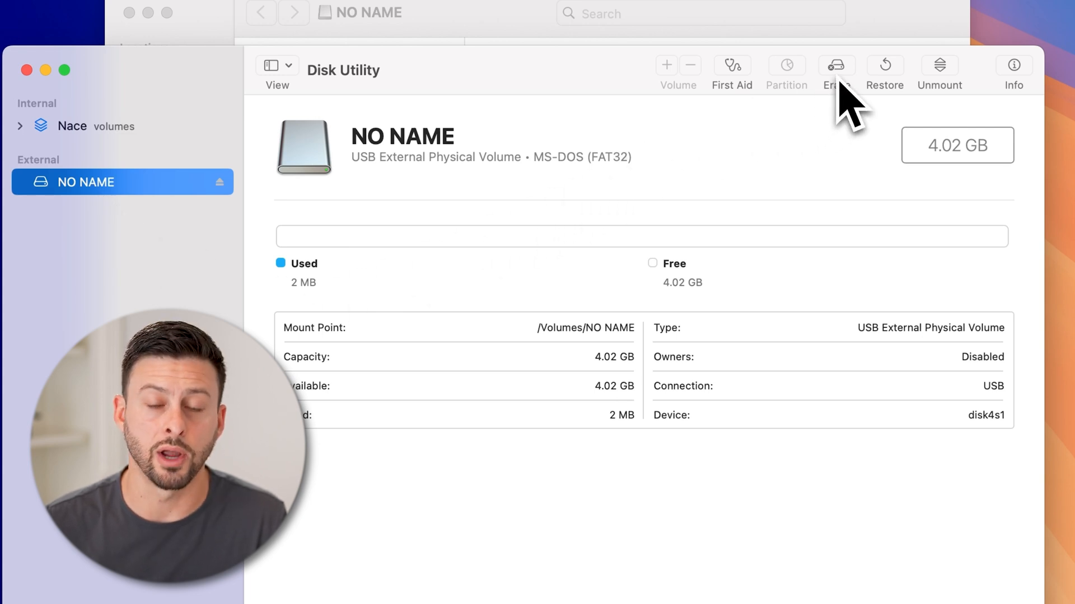
- Start erasing NO NAME with the new name Nace and MS-DOS (FAT32) format
left_click(836, 65)
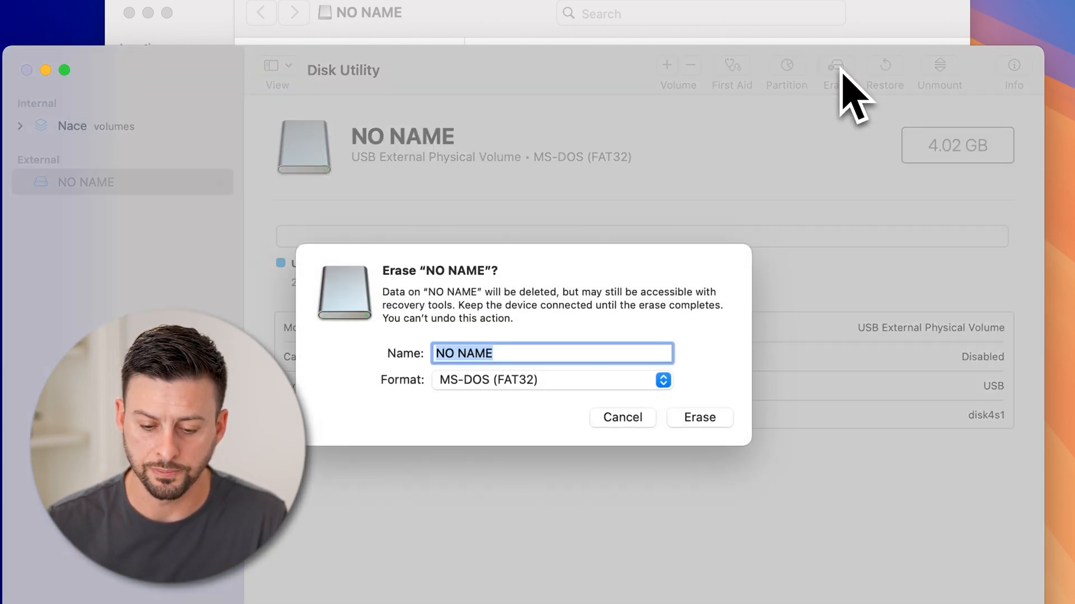
mouse_move(565, 384)
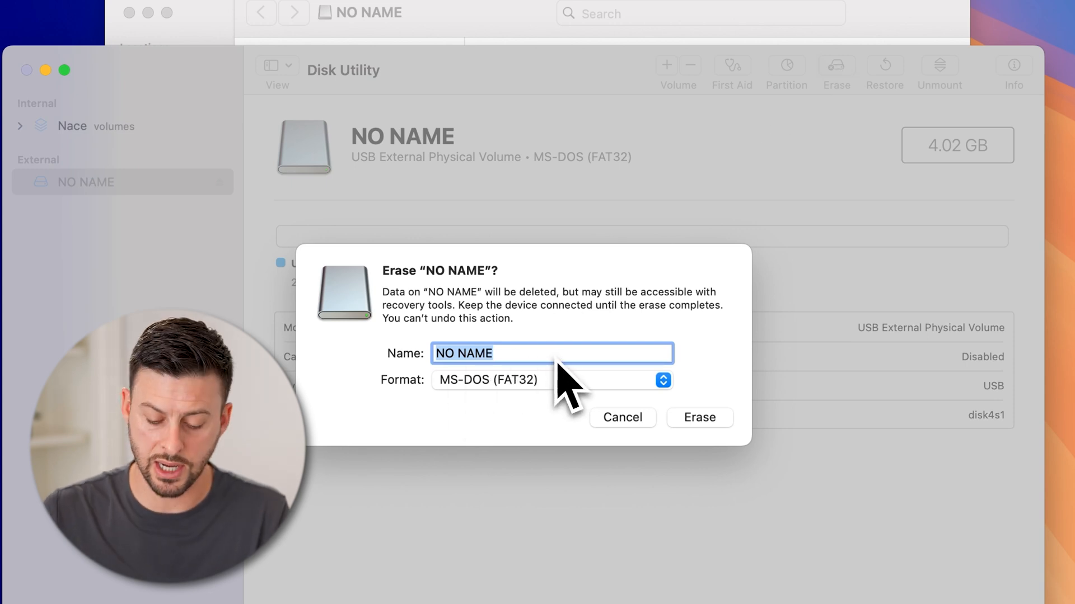
type("Nace")
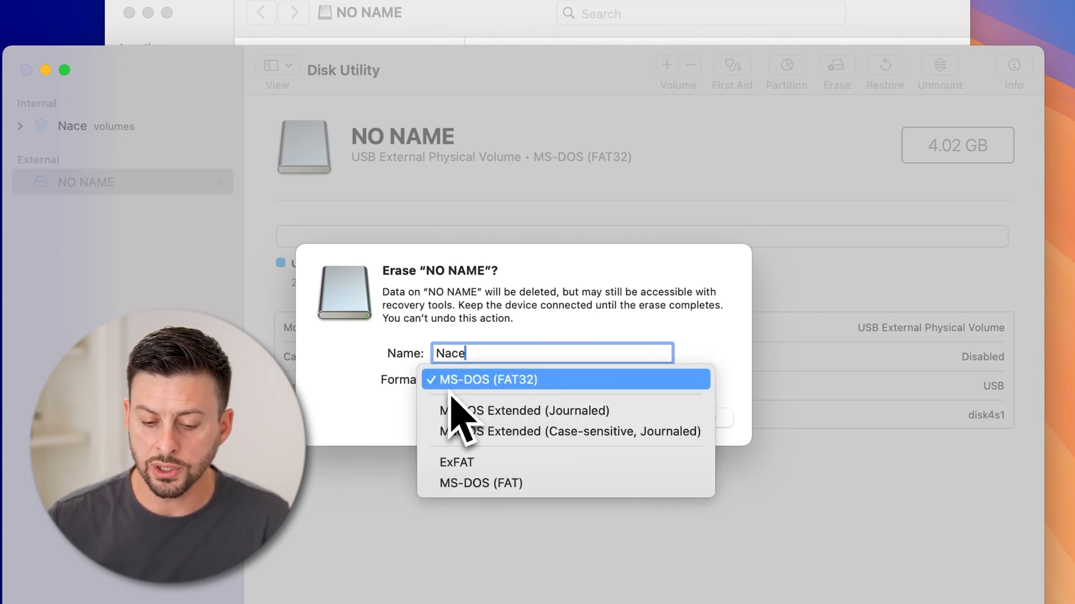
mouse_move(524, 417)
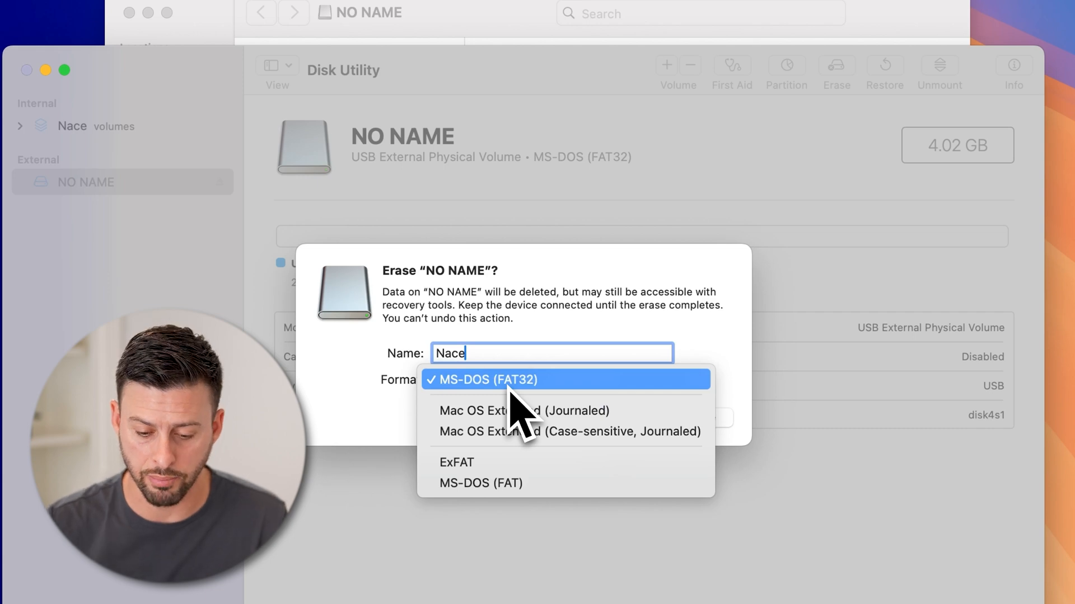
left_click(485, 379)
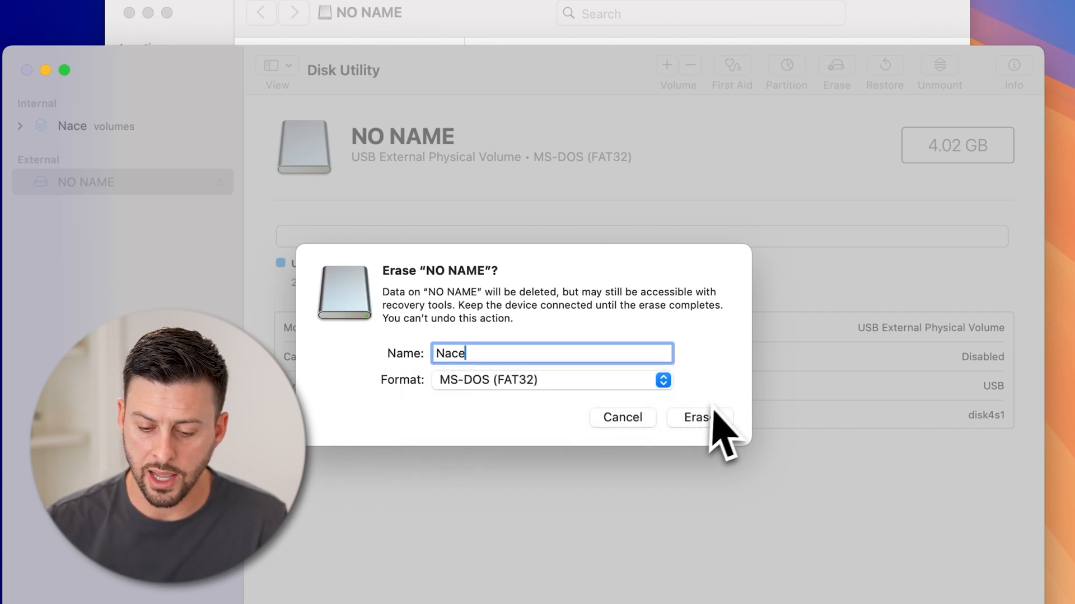
- Erase the drive into NACE as MS-DOS (FAT32) and view it empty in Finder
left_click(695, 418)
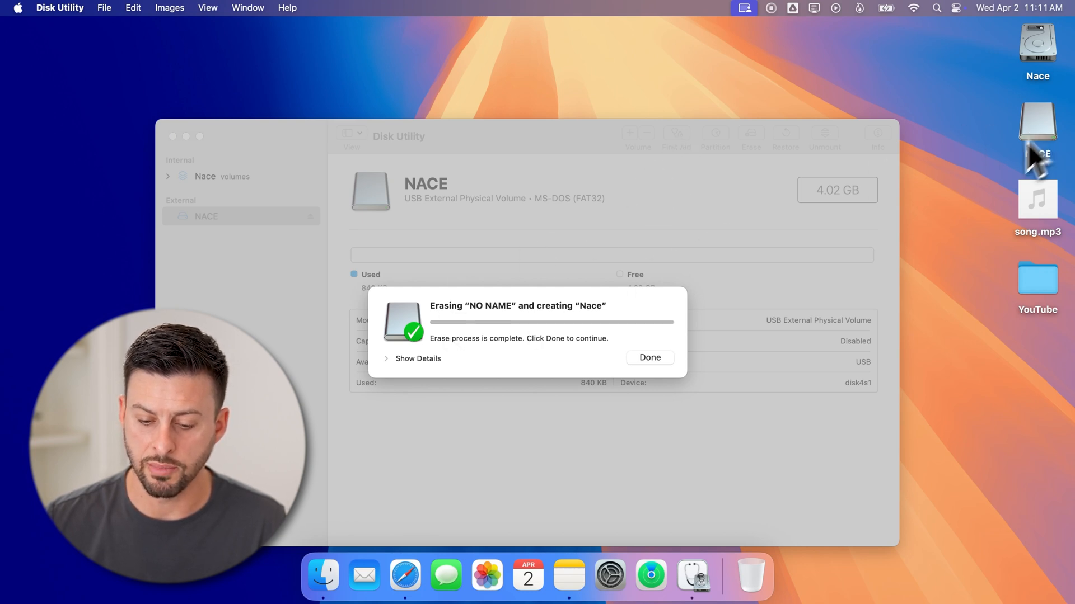
left_click(648, 357)
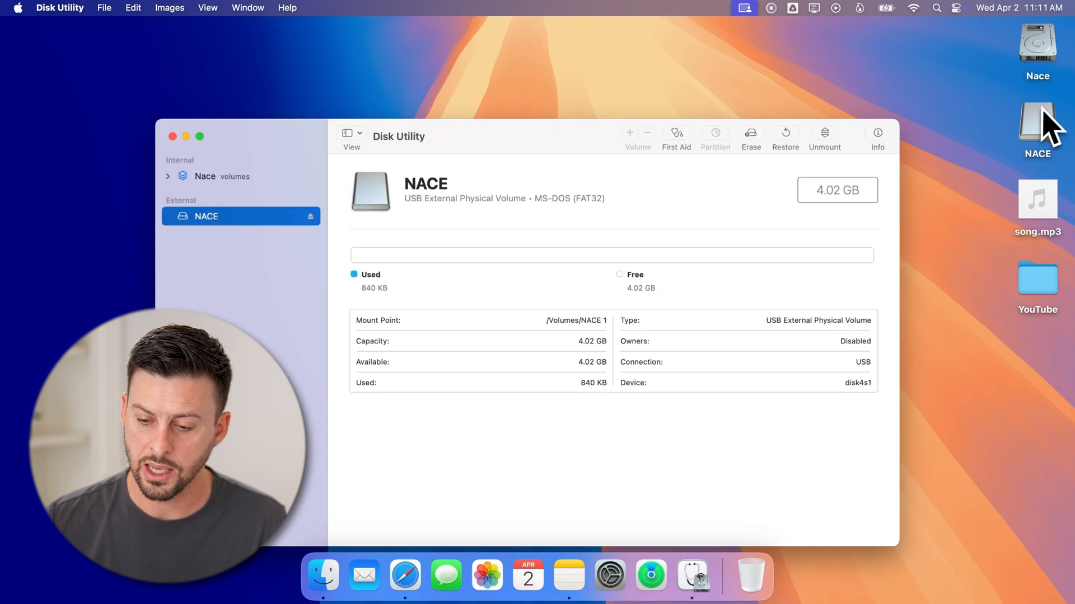
double_click(1037, 130)
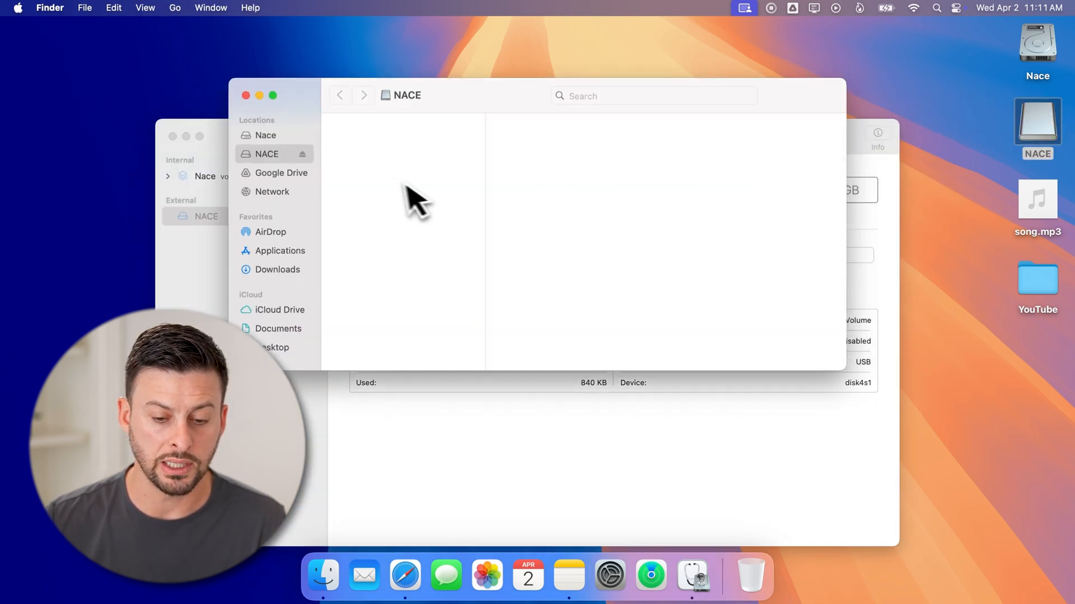
mouse_move(440, 144)
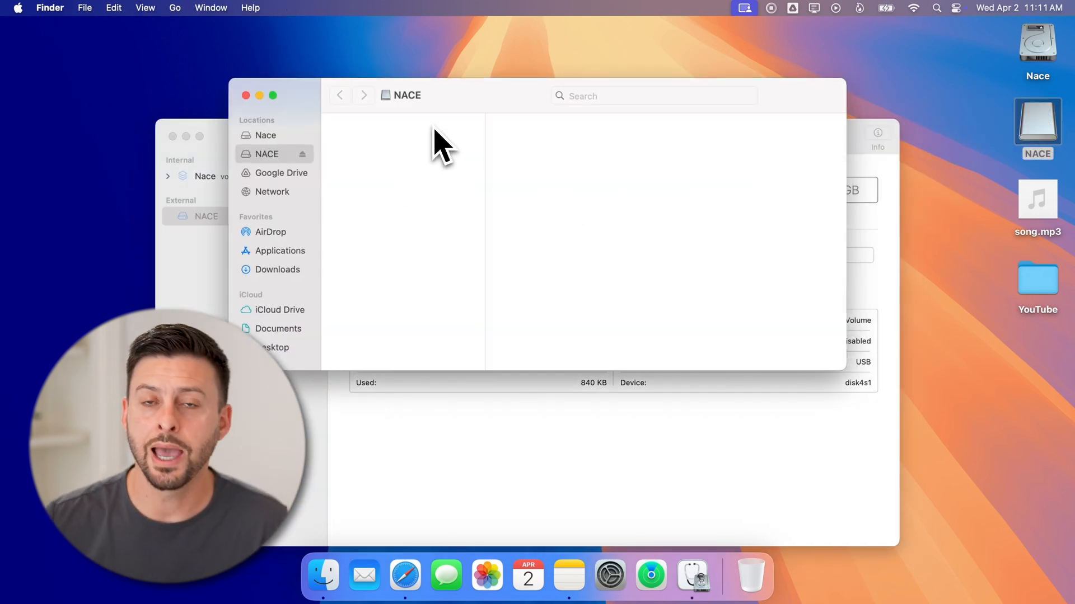